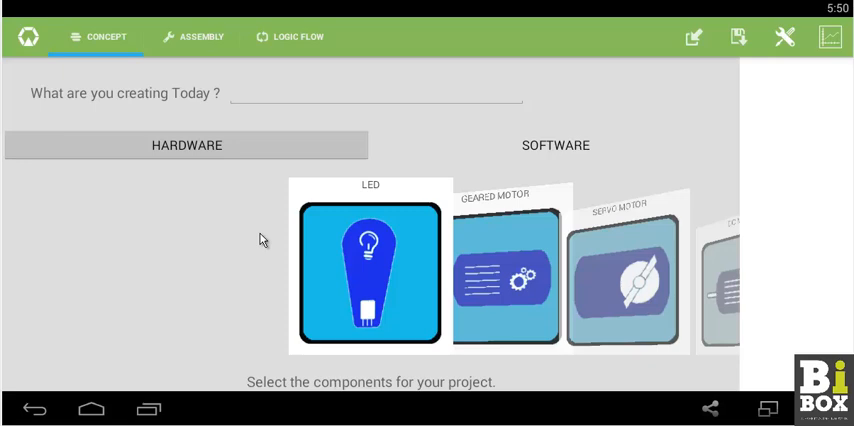
pyautogui.moveTo(338, 240)
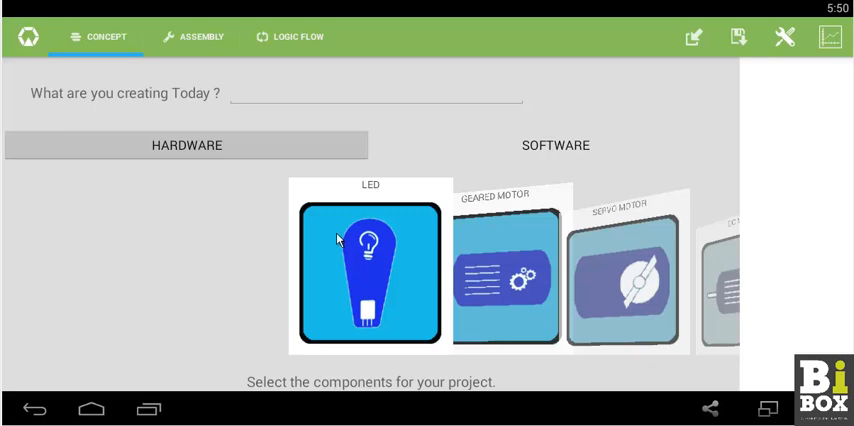
# Add an LED card to the project's hardware component list.
pyautogui.click(370, 270)
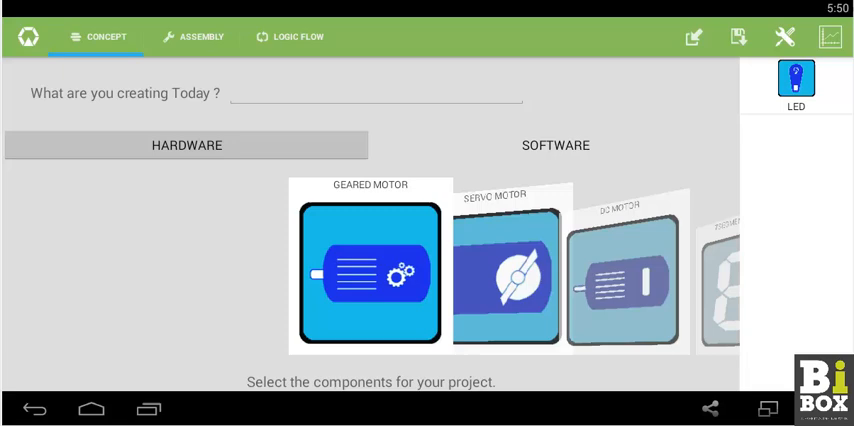
pyautogui.moveTo(181, 40)
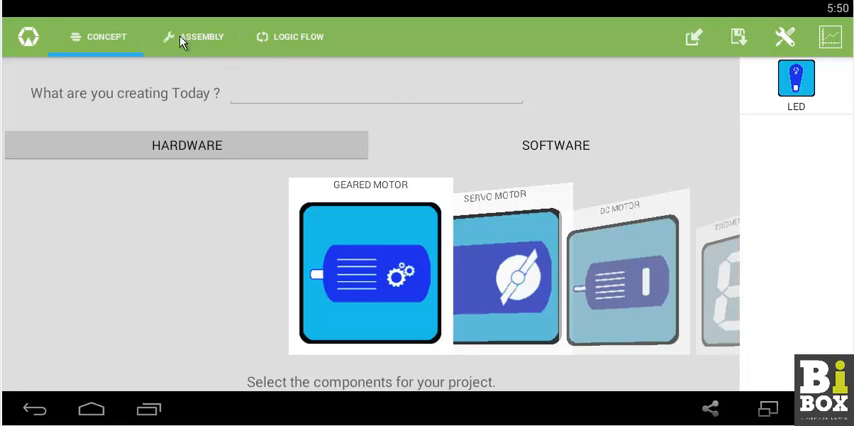
# In Assembly, attach the LED to port A1 of the BiBox board.
pyautogui.click(201, 37)
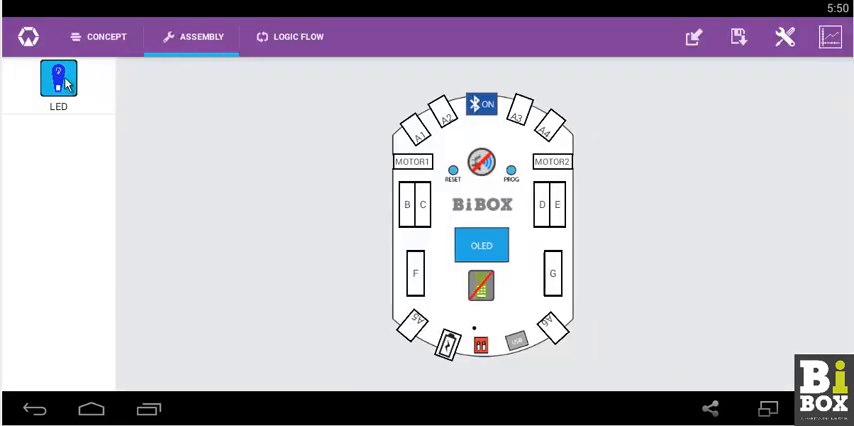
pyautogui.moveTo(58, 78); pyautogui.dragTo(248, 113)
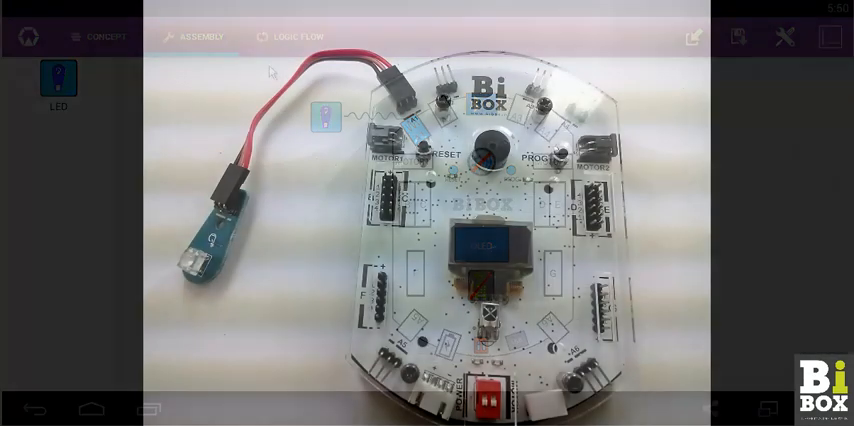
pyautogui.click(288, 37)
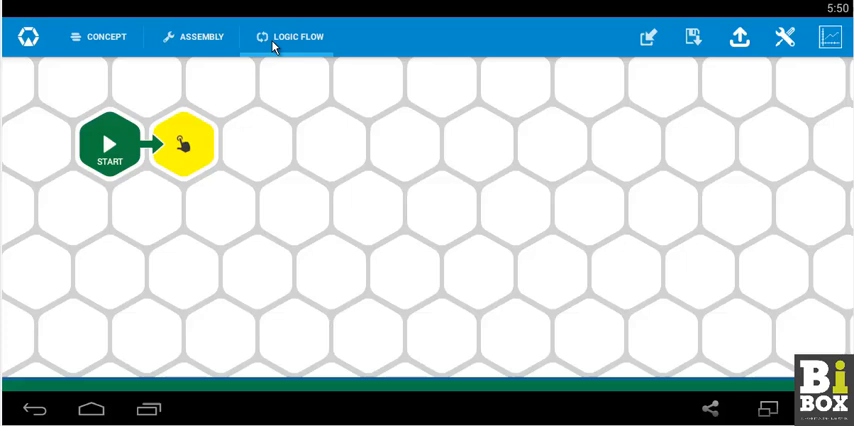
pyautogui.moveTo(278, 124)
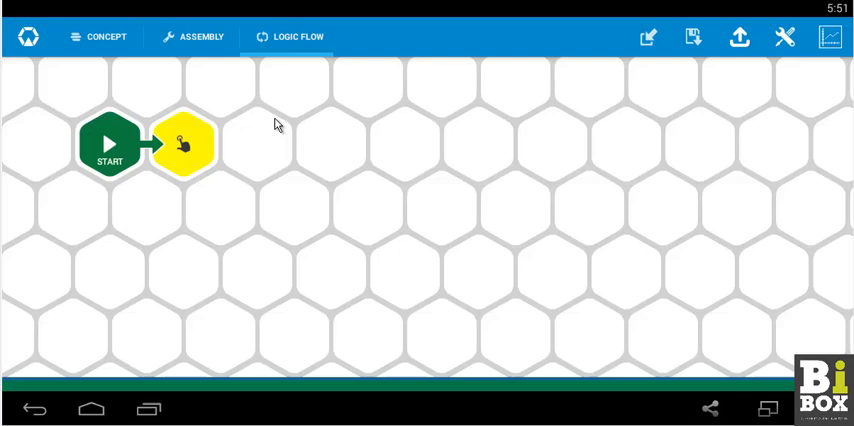
pyautogui.moveTo(288, 135)
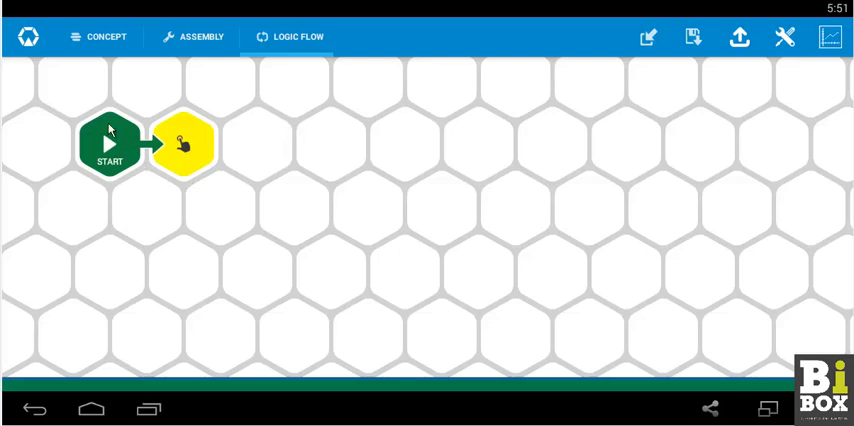
# Chain Output, Wait, Output, Wait and a closing Repeat block after Start.
pyautogui.click(184, 143)
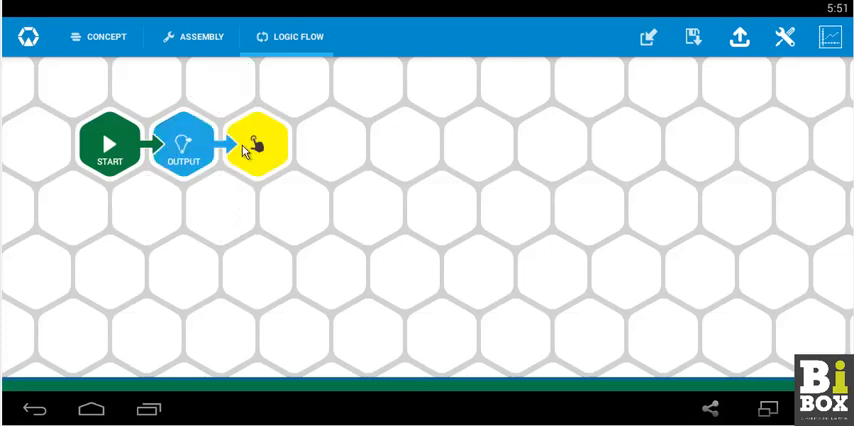
pyautogui.click(258, 144)
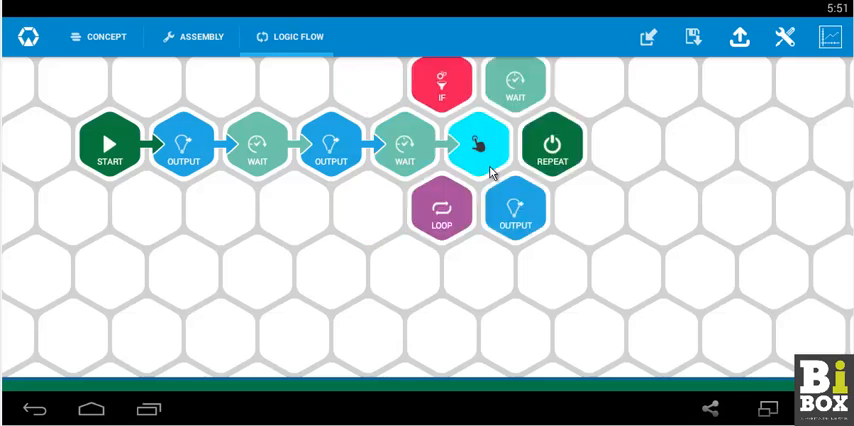
pyautogui.click(480, 144)
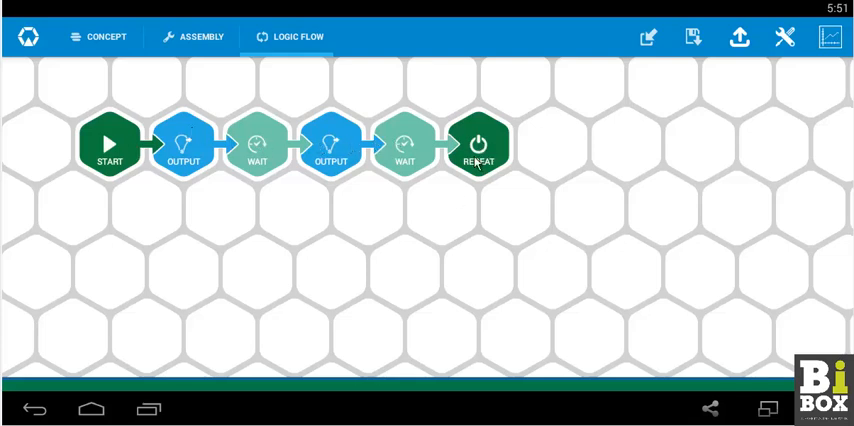
# Set the first output's A1 level to maximum 65535, then open the second output at 0.
pyautogui.click(182, 145)
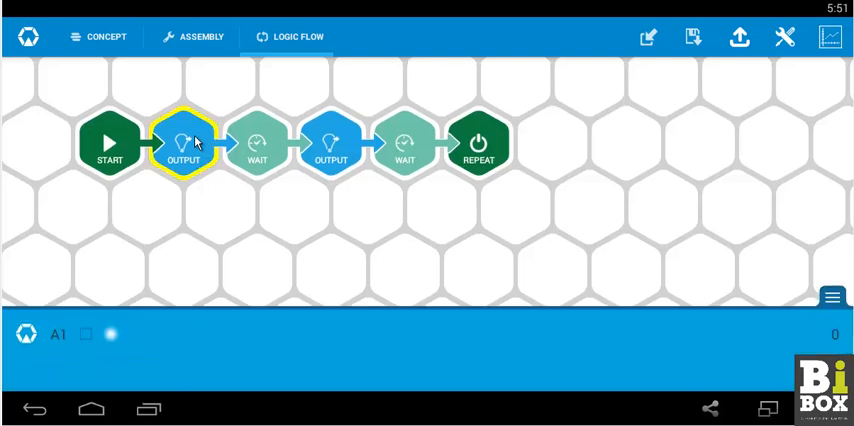
pyautogui.moveTo(85, 336)
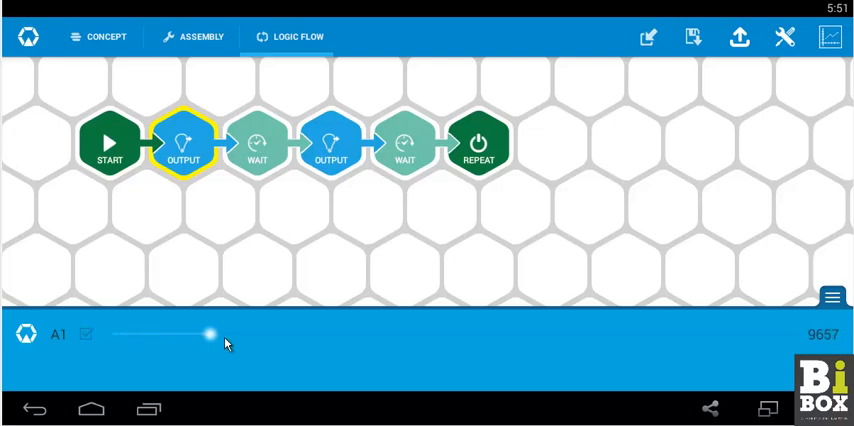
pyautogui.moveTo(207, 335); pyautogui.dragTo(663, 335)
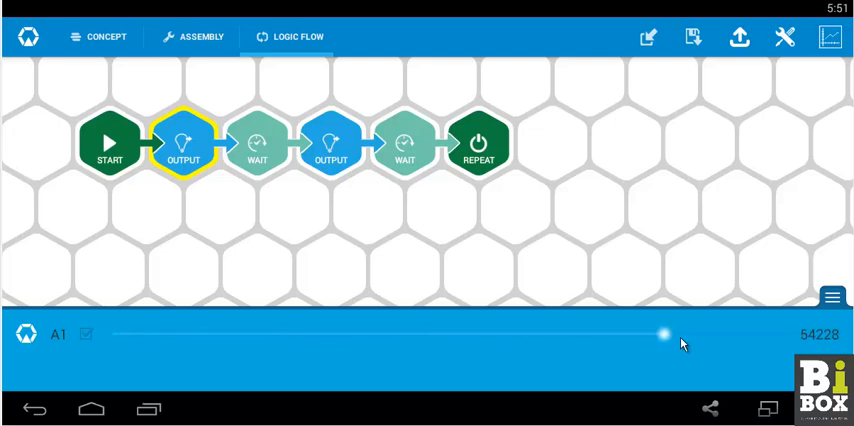
pyautogui.moveTo(665, 335); pyautogui.dragTo(778, 335)
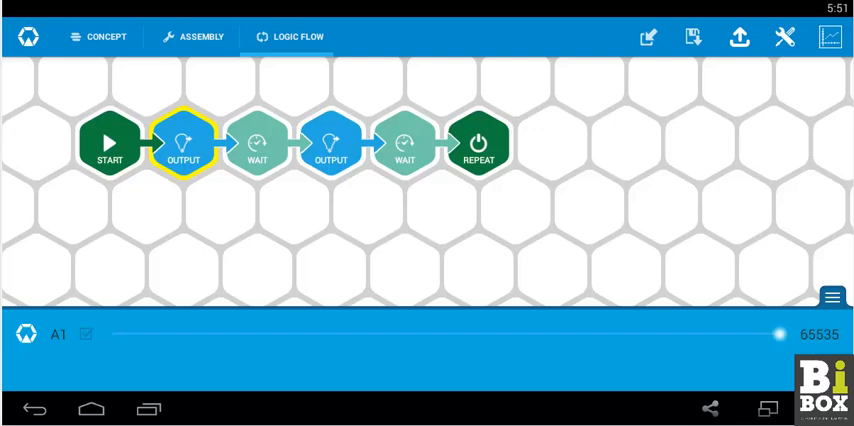
pyautogui.moveTo(281, 198)
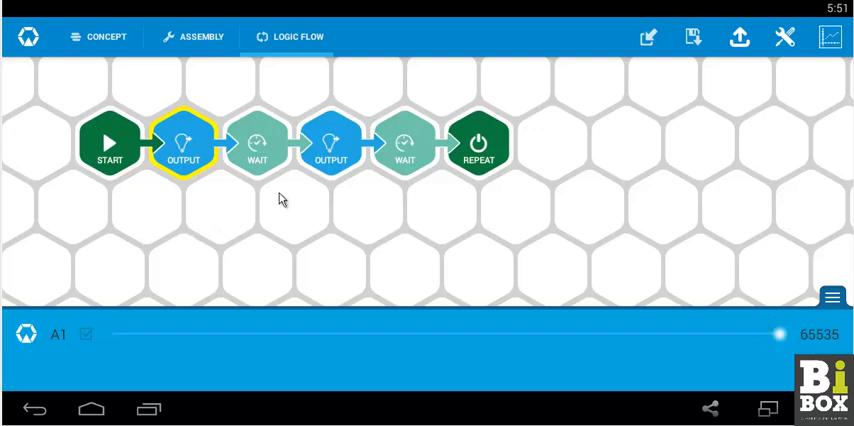
pyautogui.click(330, 142)
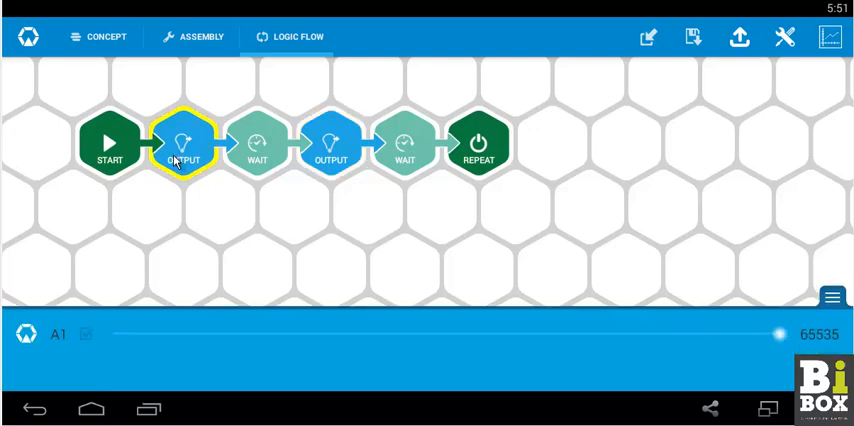
pyautogui.click(331, 142)
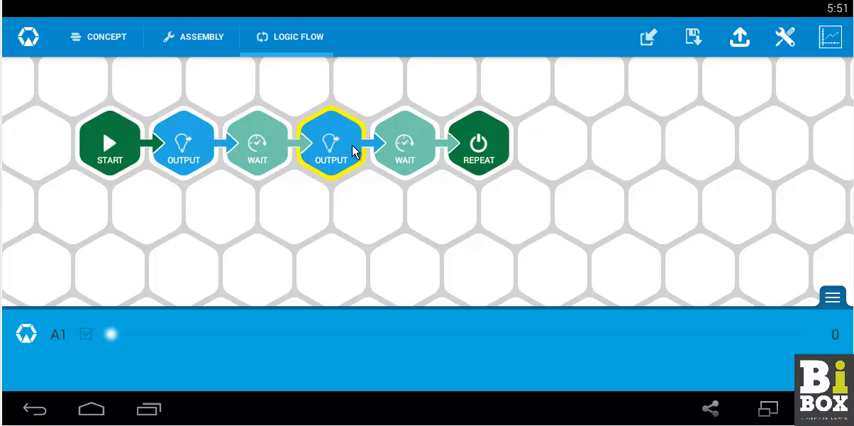
pyautogui.moveTo(259, 152)
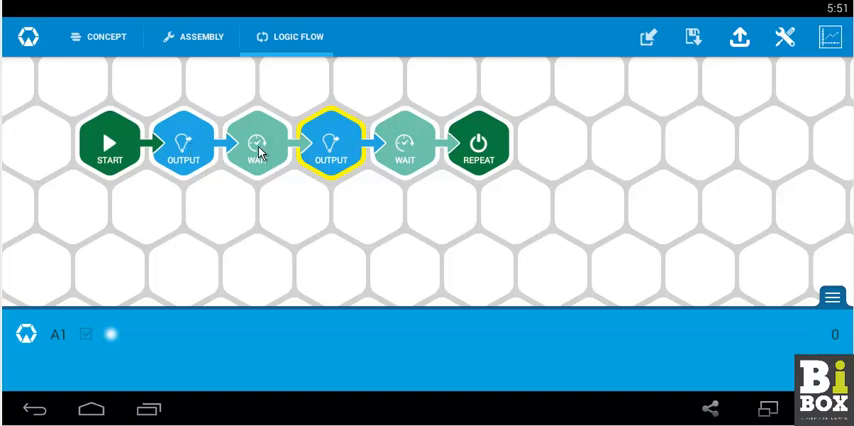
# Set the first wait block to 1 second and check the second wait.
pyautogui.click(259, 143)
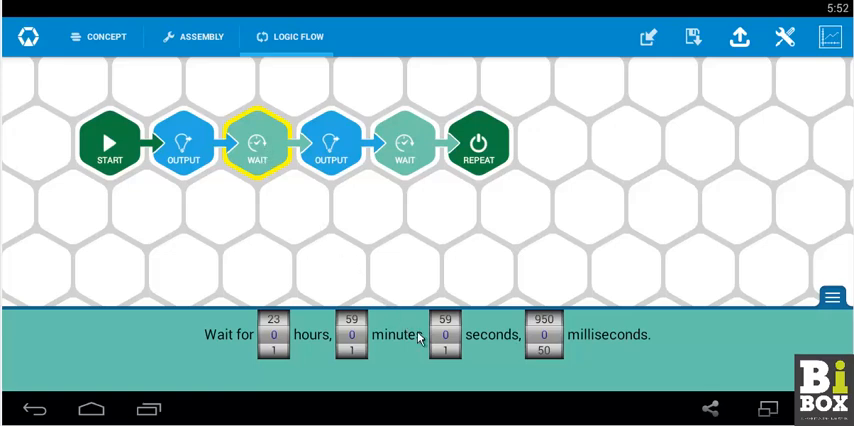
pyautogui.moveTo(430, 348)
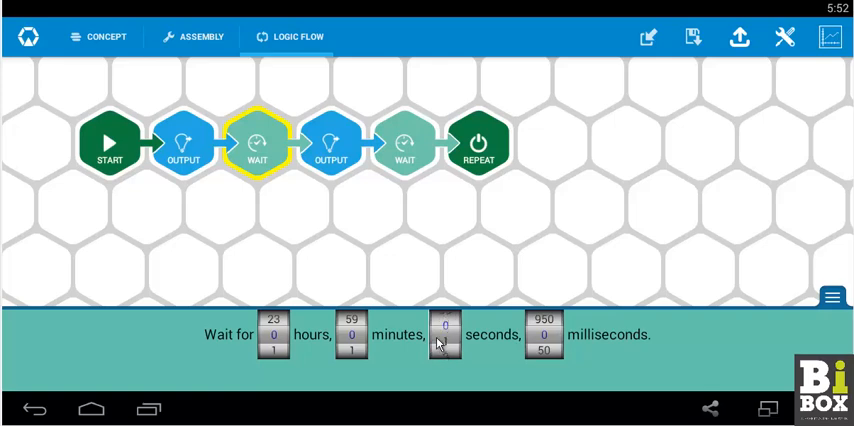
pyautogui.click(405, 142)
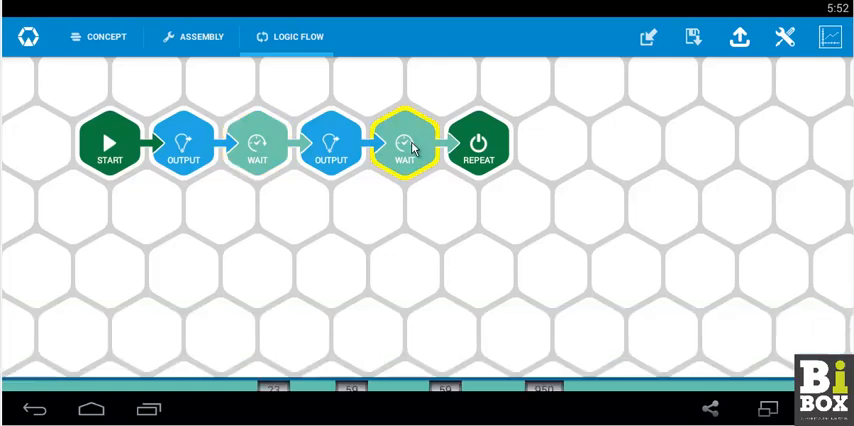
pyautogui.click(405, 143)
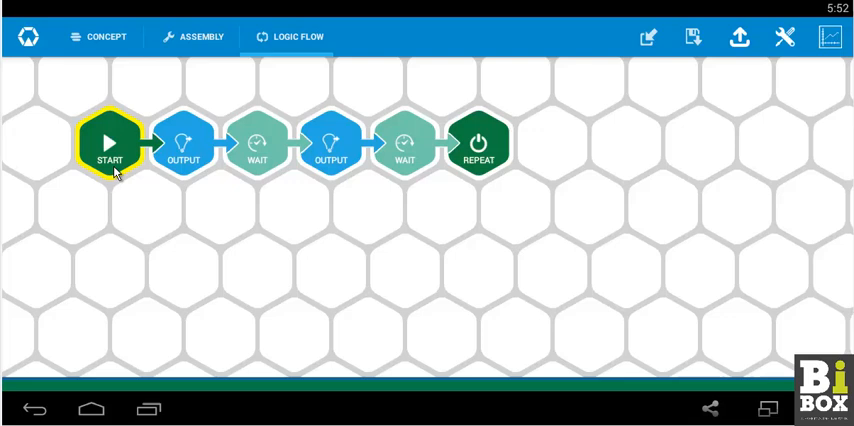
# Review the first output, both wait blocks and the start block settings.
pyautogui.click(182, 143)
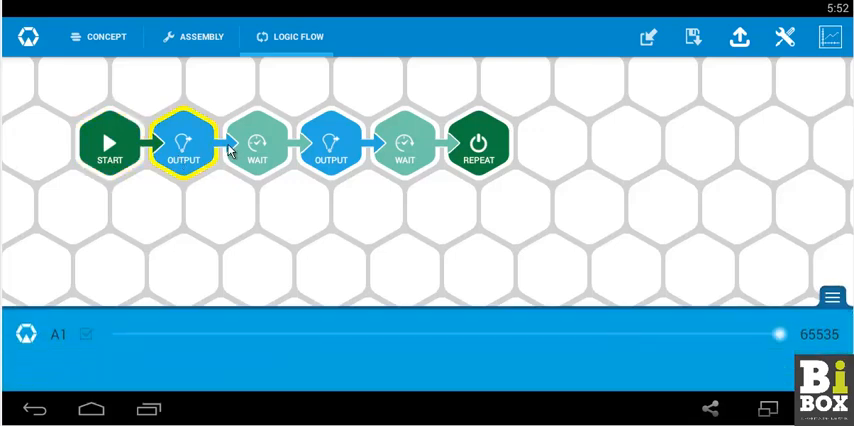
pyautogui.click(257, 142)
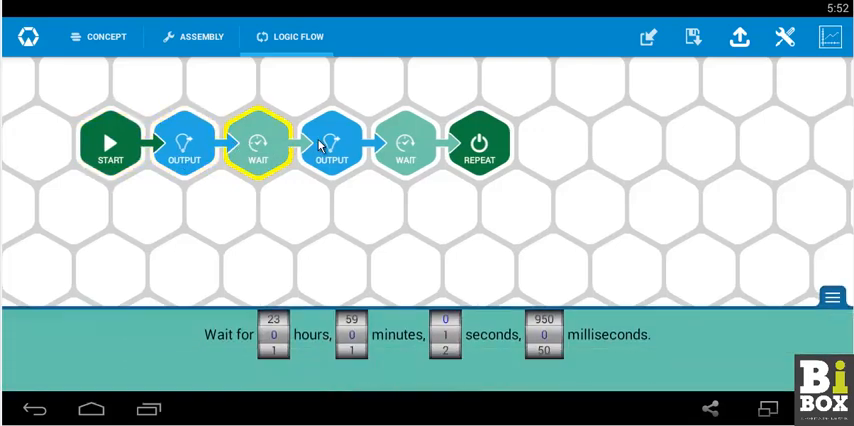
pyautogui.click(405, 142)
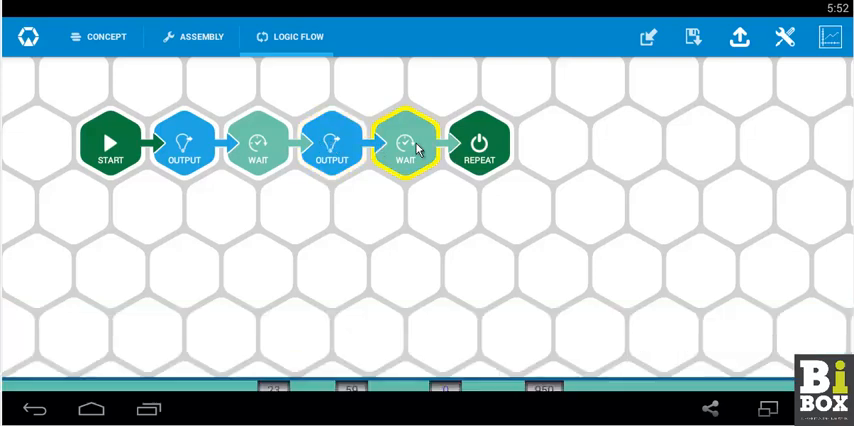
pyautogui.click(405, 142)
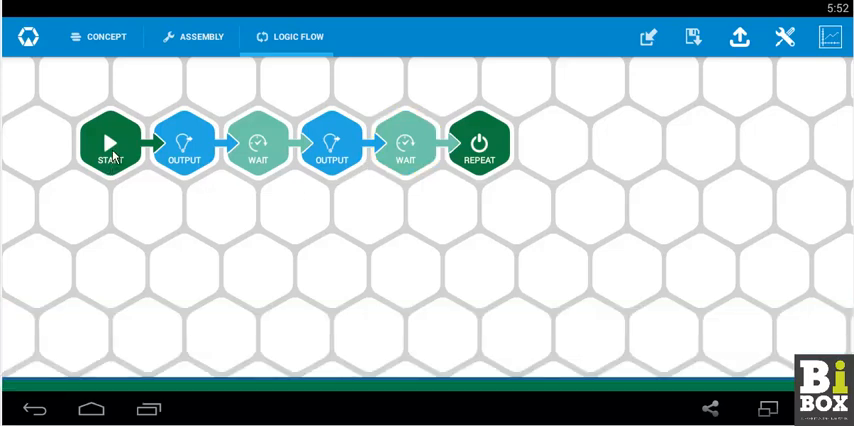
pyautogui.moveTo(438, 156)
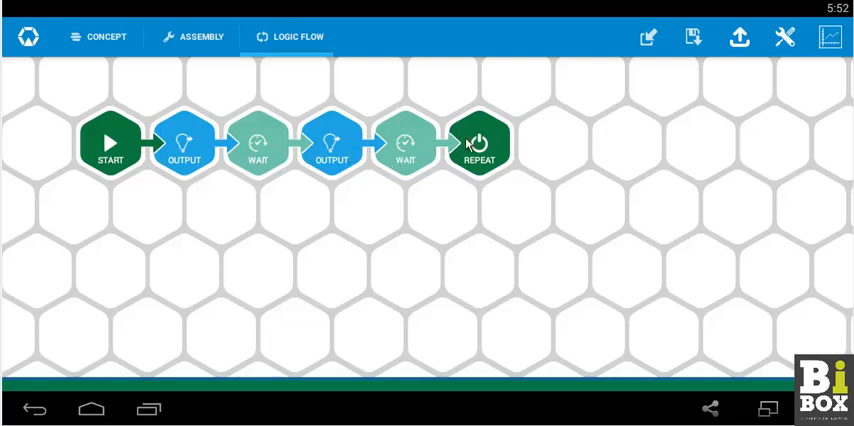
pyautogui.moveTo(144, 198)
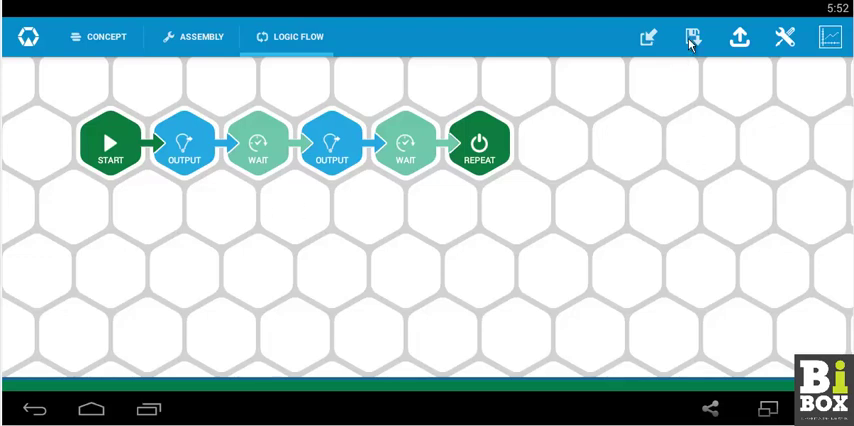
pyautogui.click(693, 37)
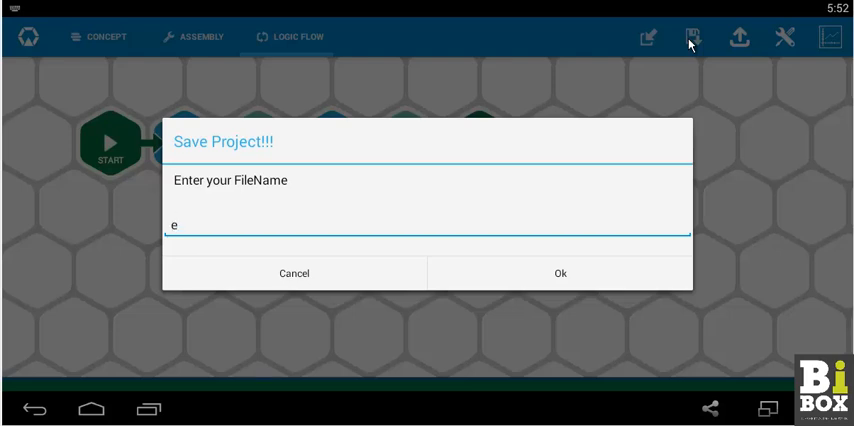
# Save the blinking LED project under the name 'experiment 2'.
pyautogui.write('xperi')
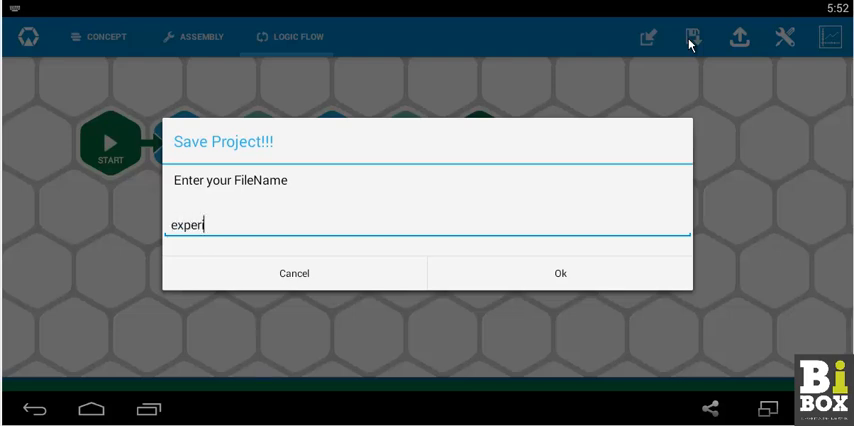
pyautogui.write('ment 2')
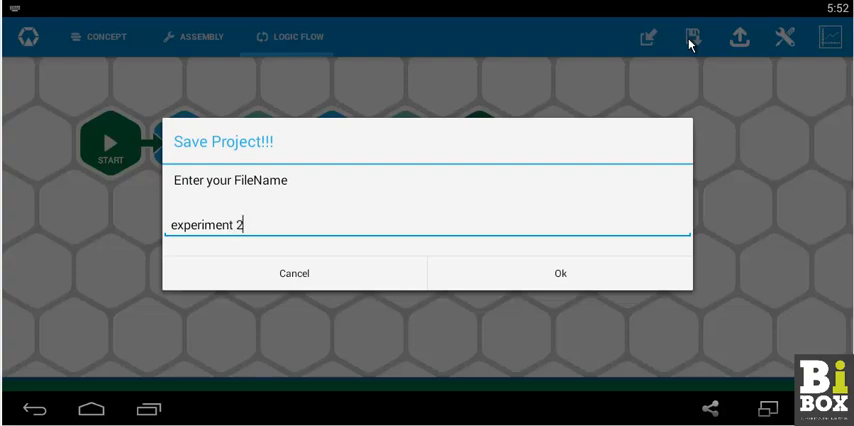
pyautogui.moveTo(596, 279)
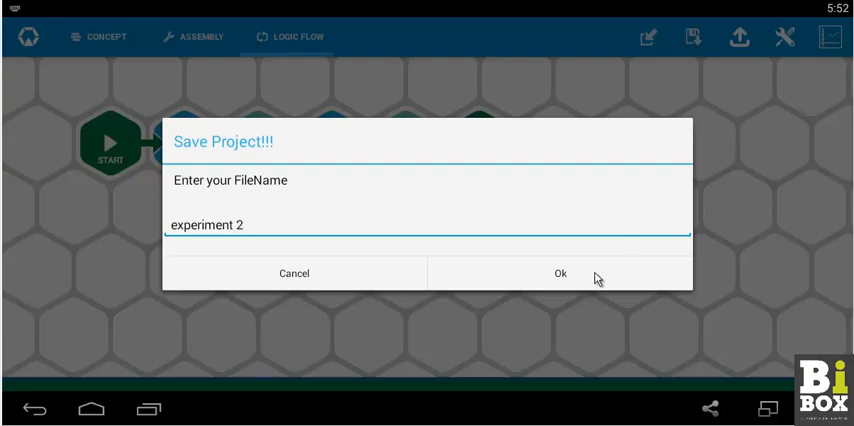
pyautogui.click(560, 273)
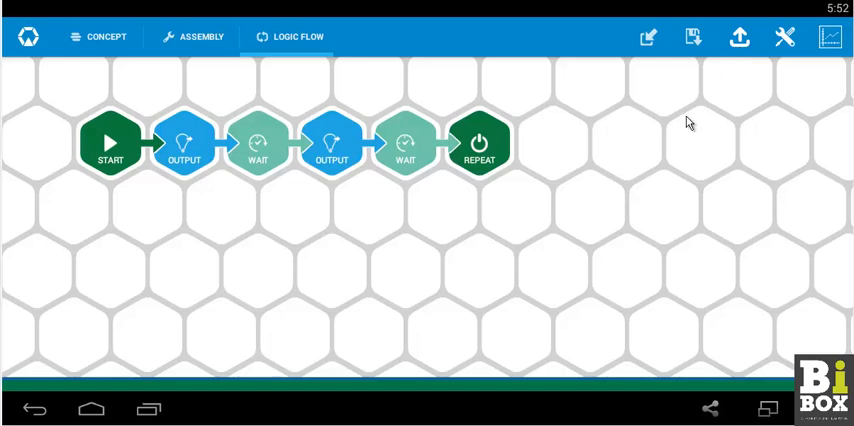
pyautogui.moveTo(584, 261)
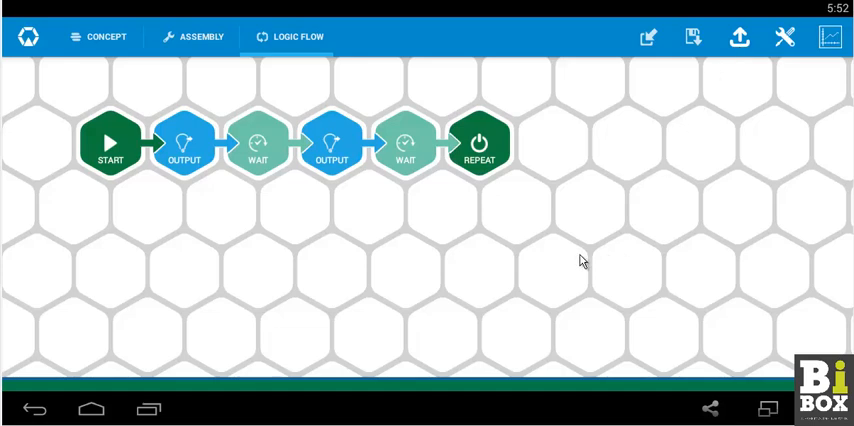